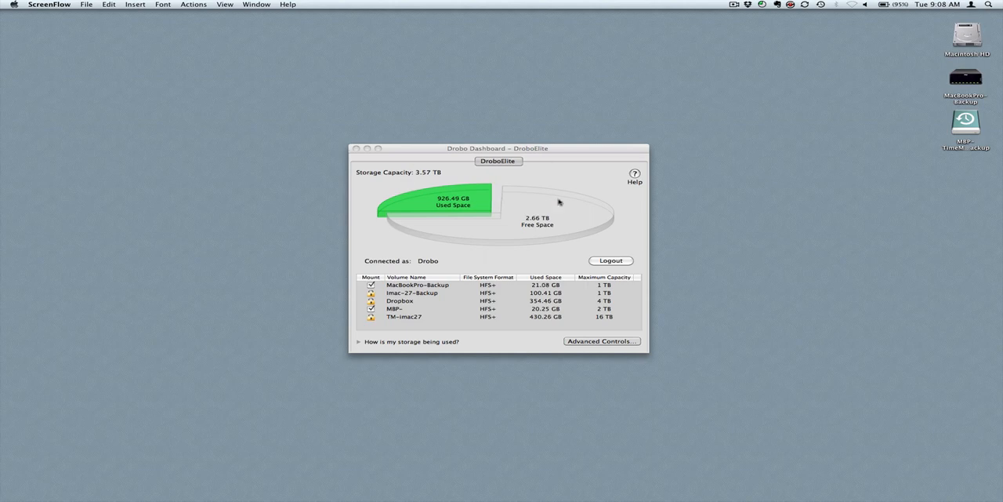
mouse_move(519, 214)
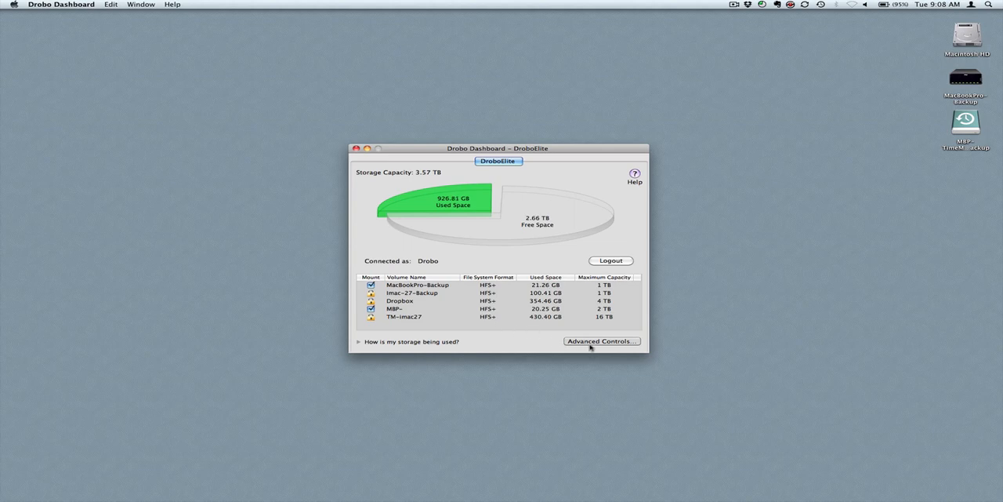
mouse_move(406, 208)
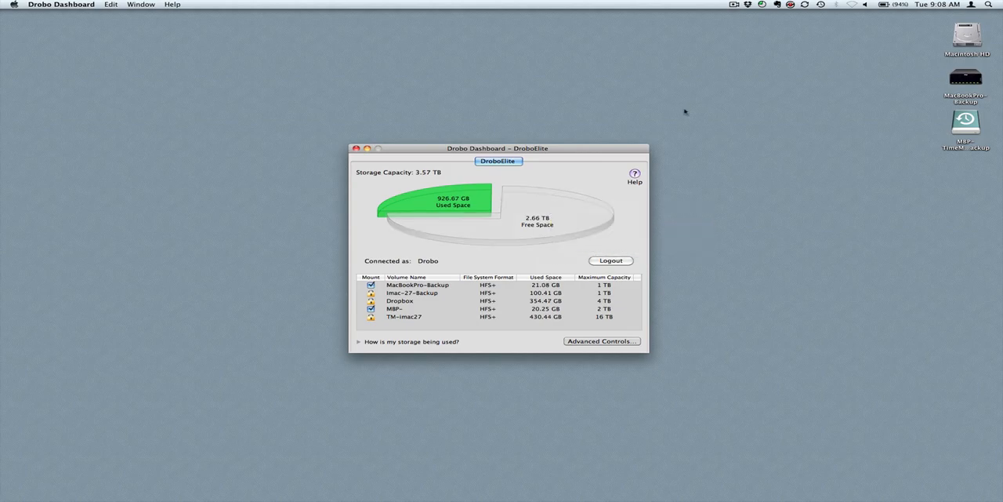
- Open the DroboElite's Advanced Controls and move the window beside the main dashboard
left_click(761, 4)
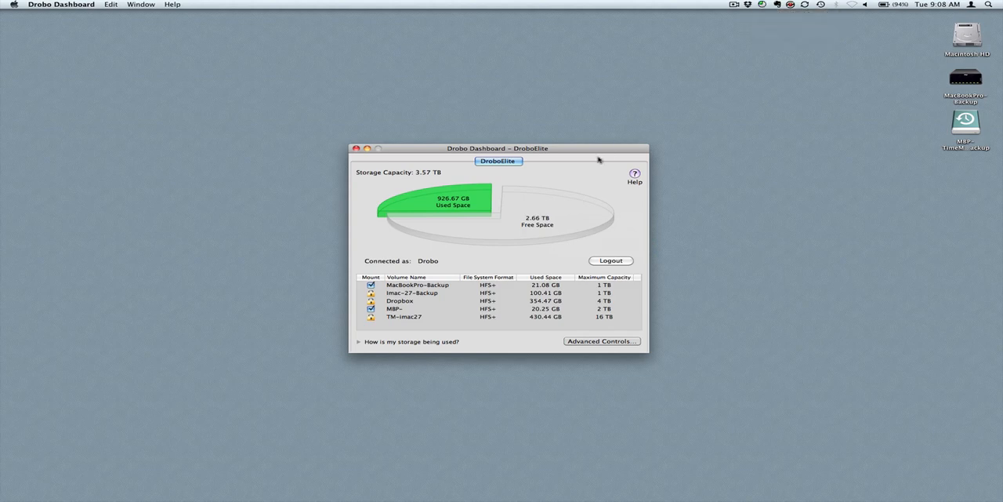
mouse_move(524, 156)
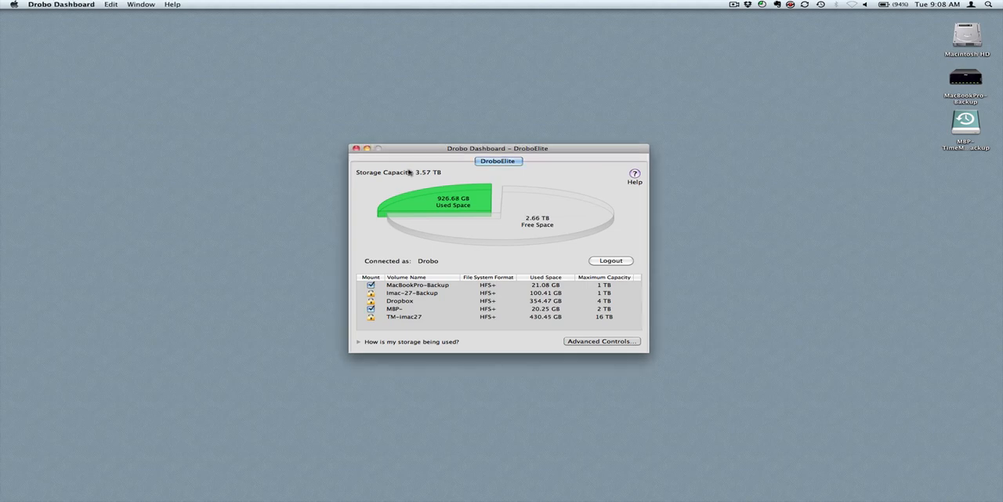
left_click(600, 341)
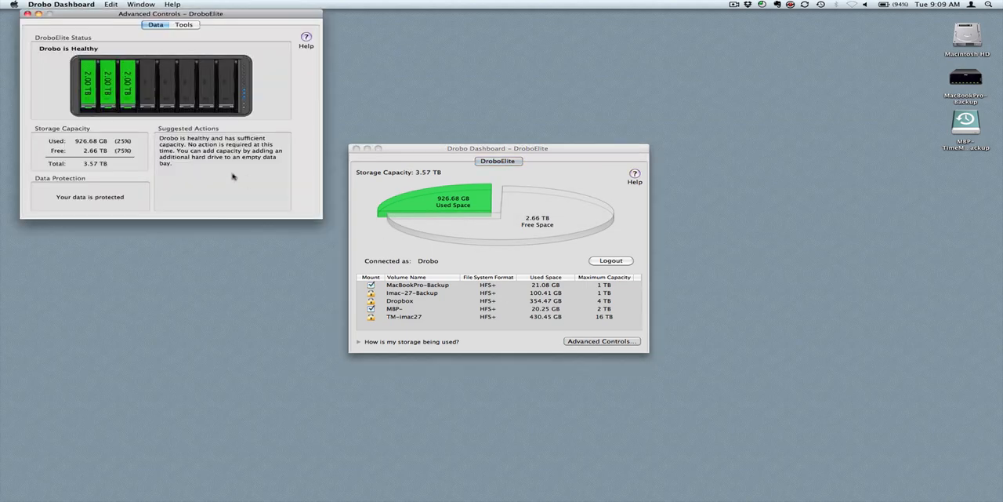
left_click_drag(157, 13, 192, 116)
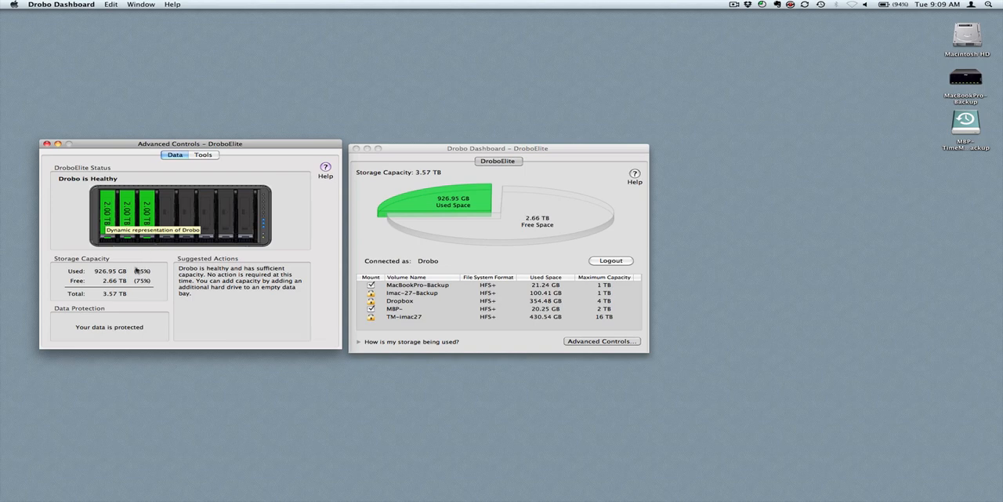
mouse_move(114, 293)
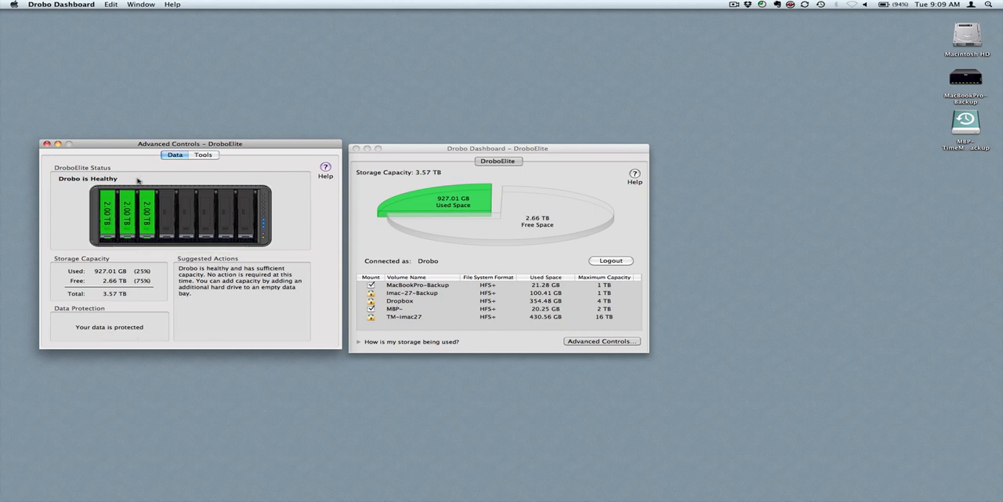
- On the Tools tab, set Drobo alerts to be sent via Growl
left_click(203, 154)
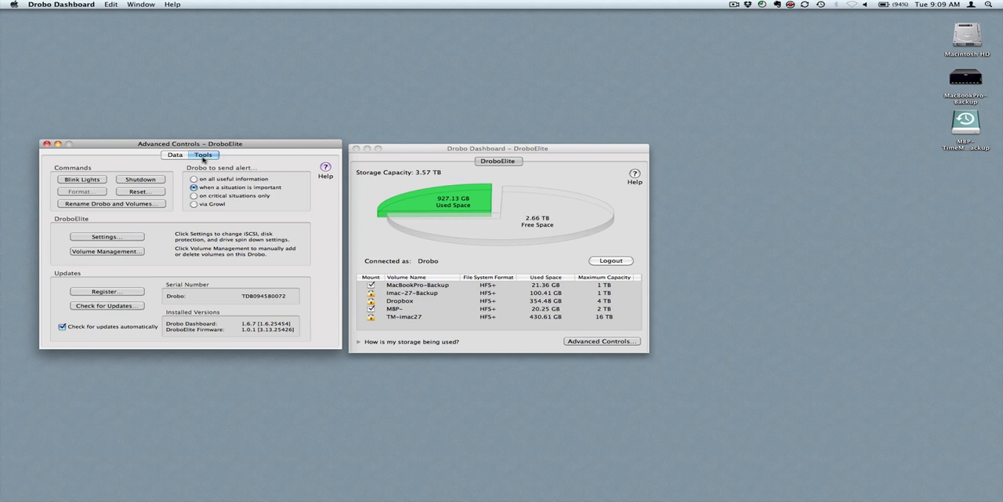
mouse_move(146, 231)
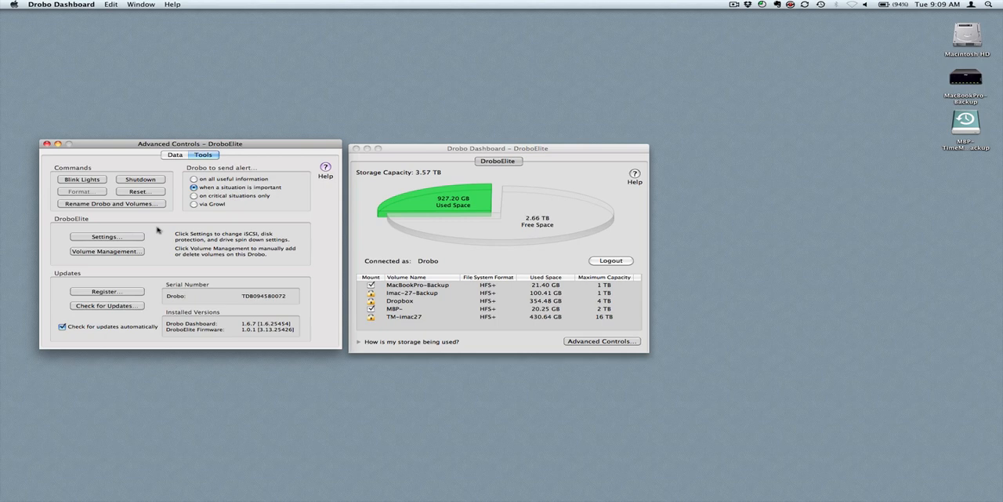
mouse_move(194, 206)
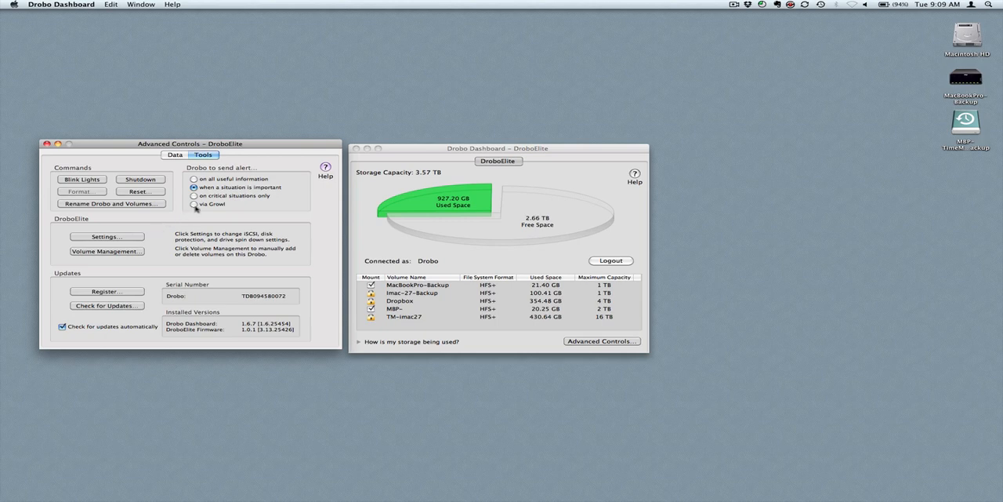
left_click(193, 205)
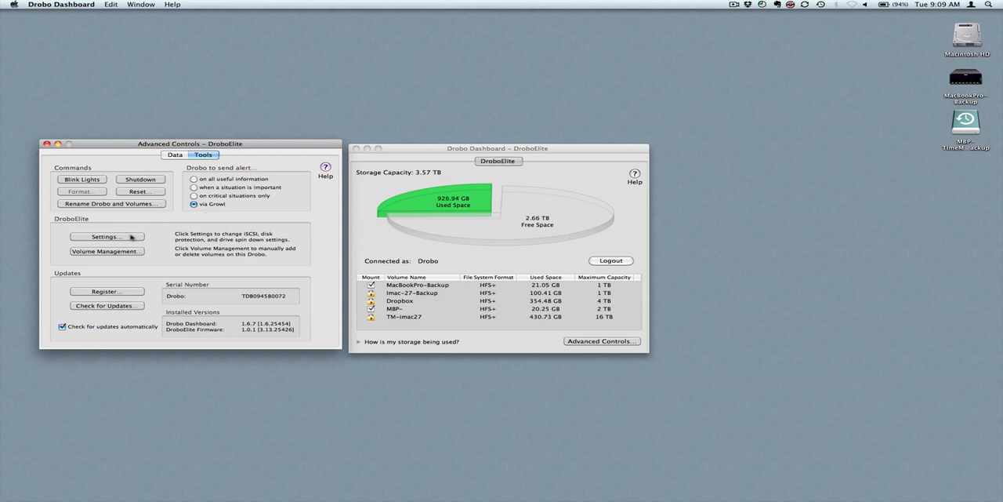
left_click(107, 236)
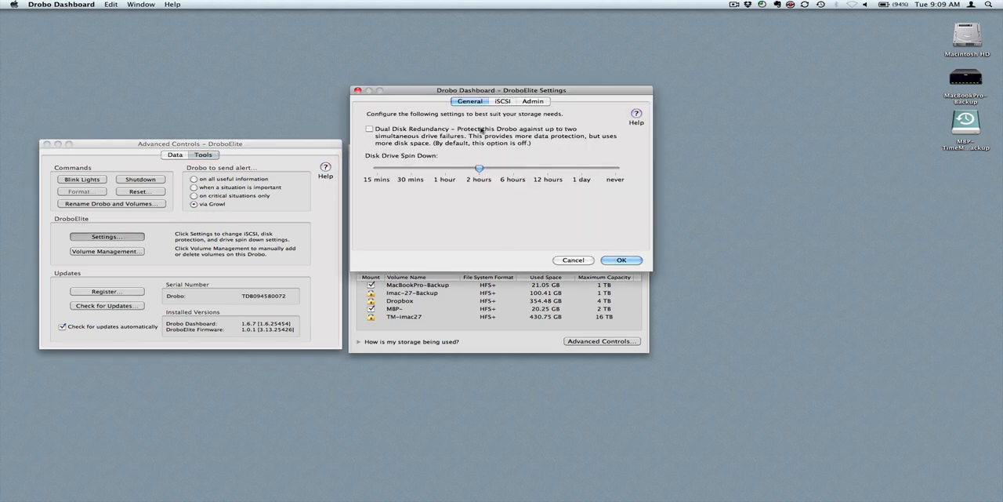
left_click(533, 101)
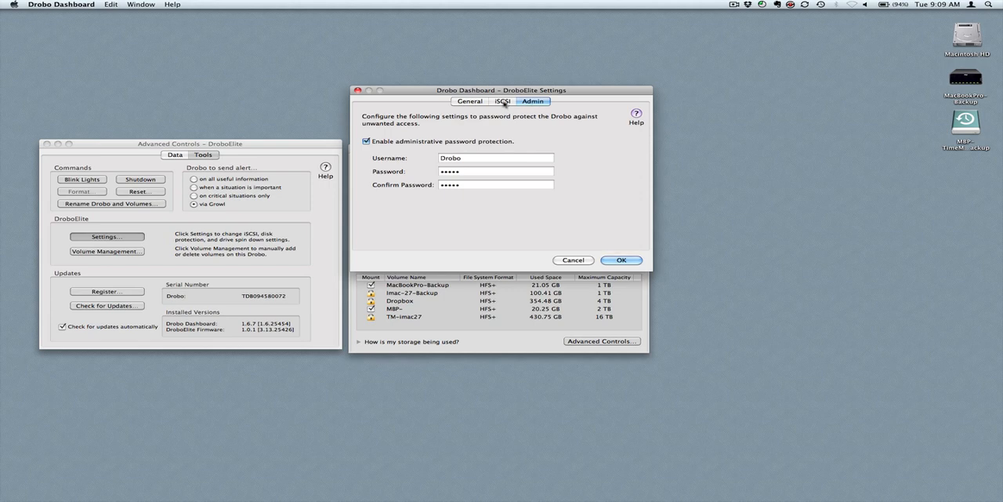
left_click(509, 102)
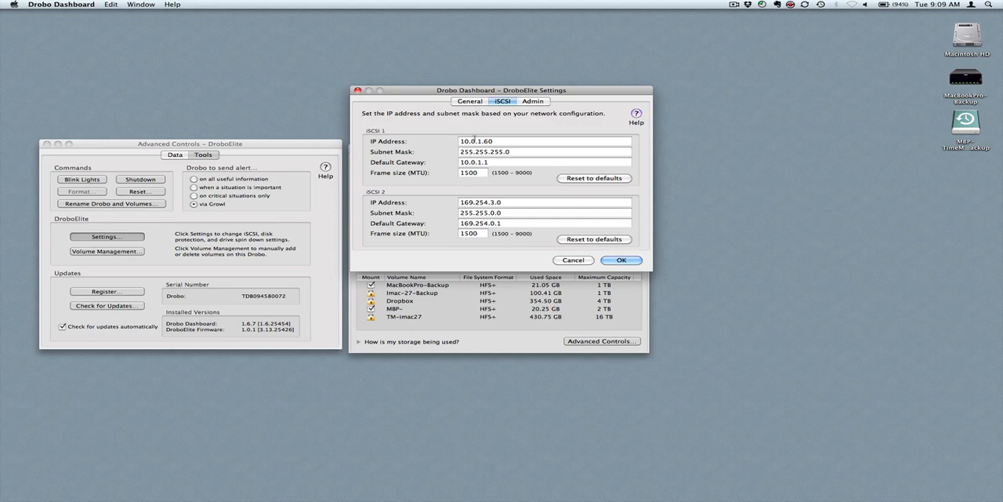
mouse_move(481, 125)
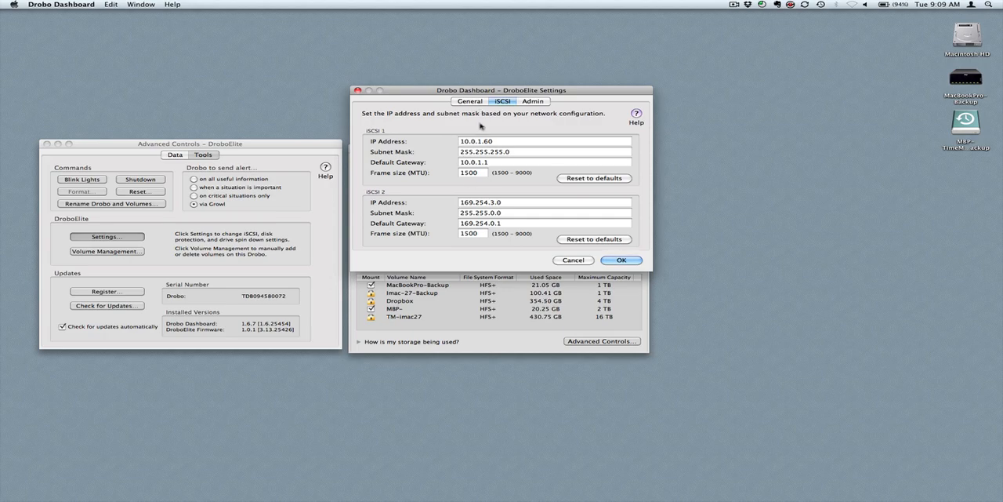
left_click(470, 101)
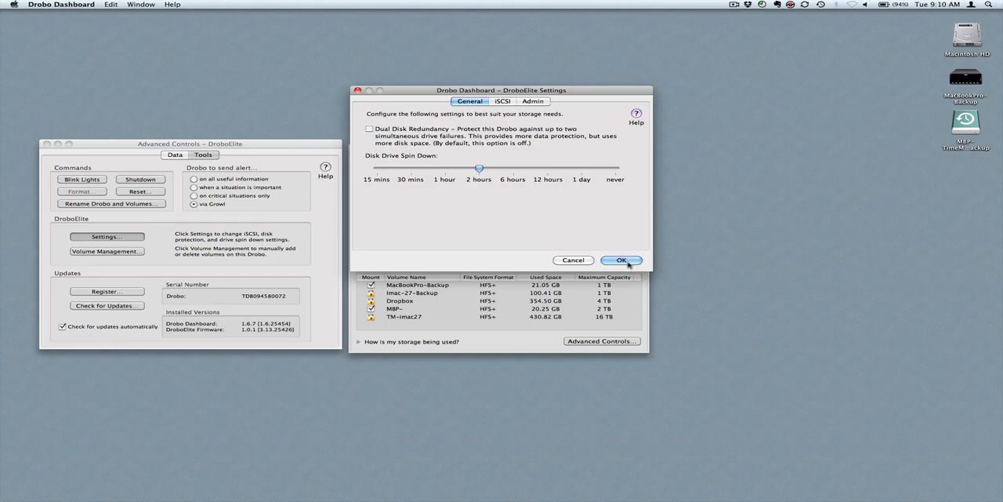
left_click(622, 260)
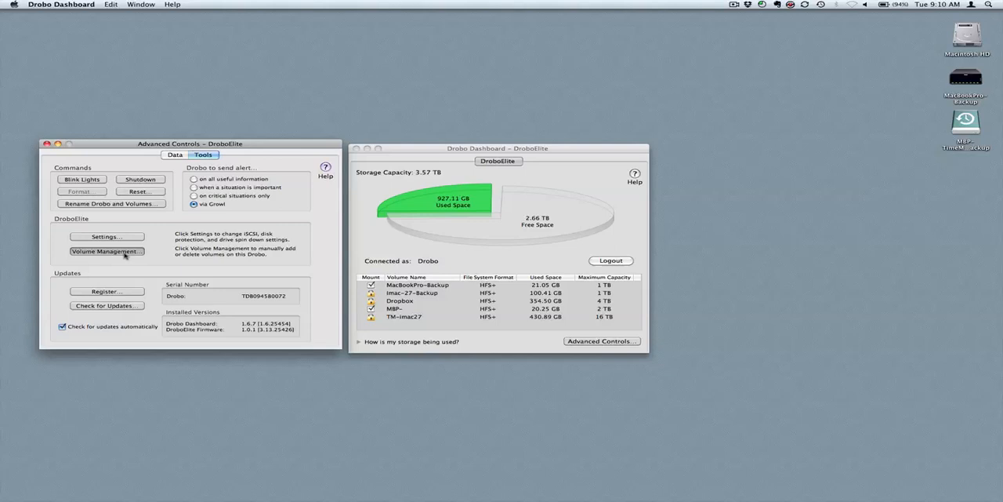
- Open Volume Management to list the DroboElite's five volumes
left_click(107, 251)
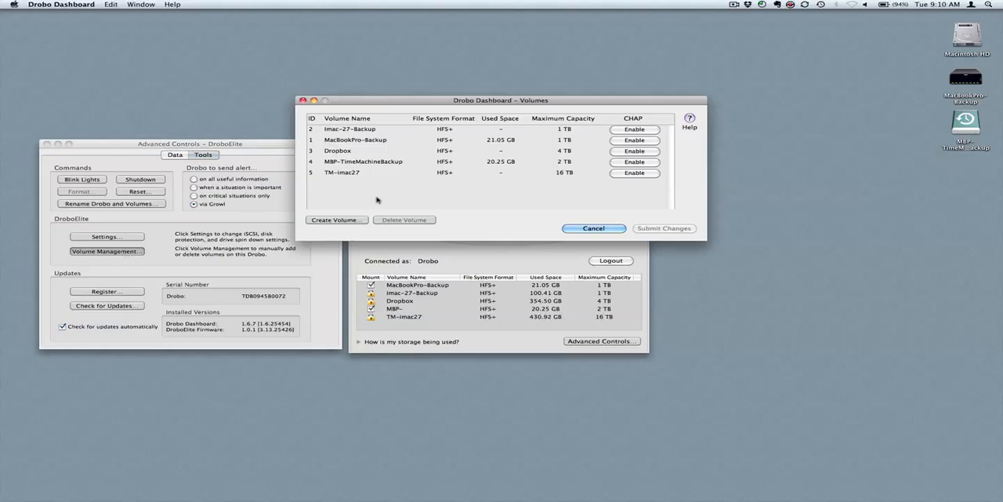
mouse_move(381, 174)
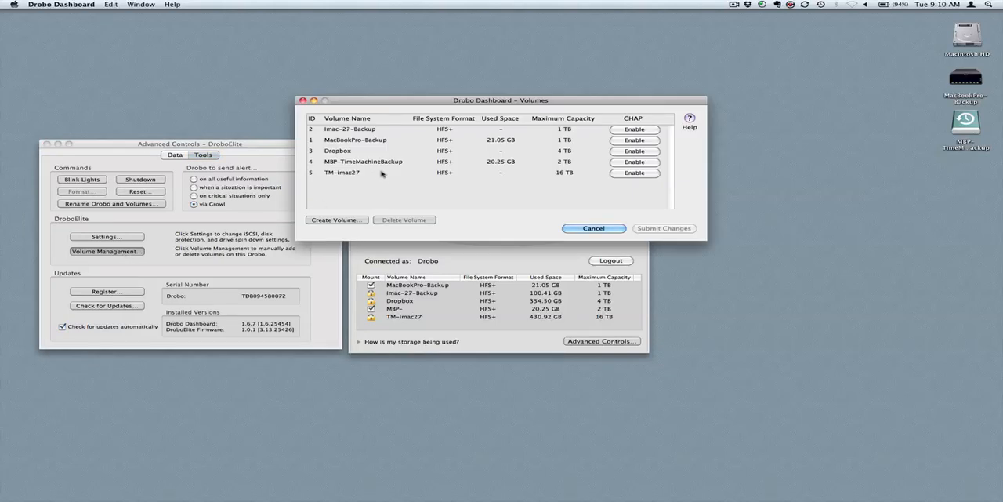
mouse_move(513, 165)
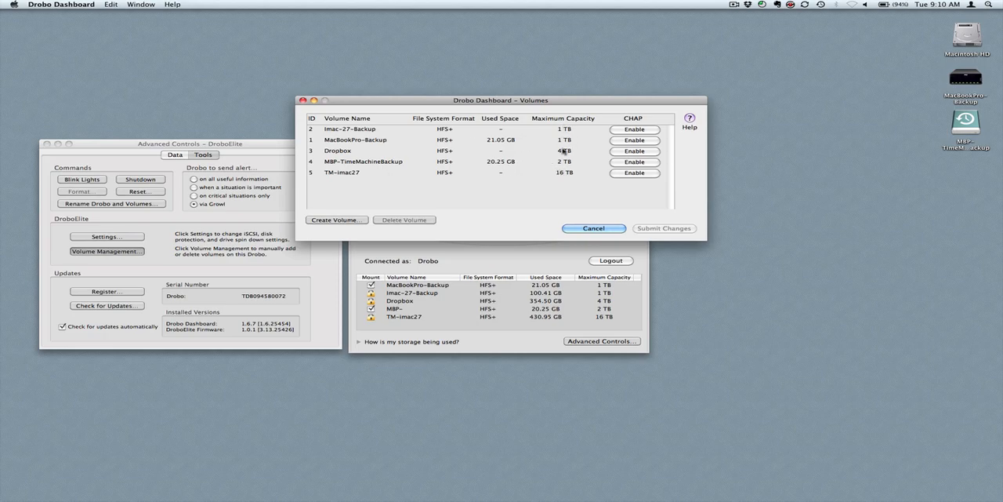
mouse_move(533, 175)
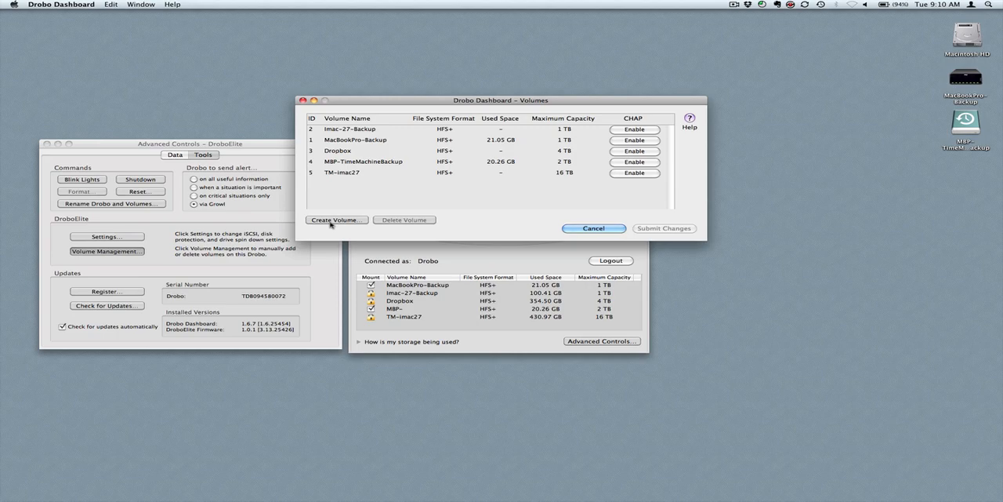
- Create a volume keeping HFS+, size it to 8 TB, and begin naming it 'Test-V'
left_click(335, 220)
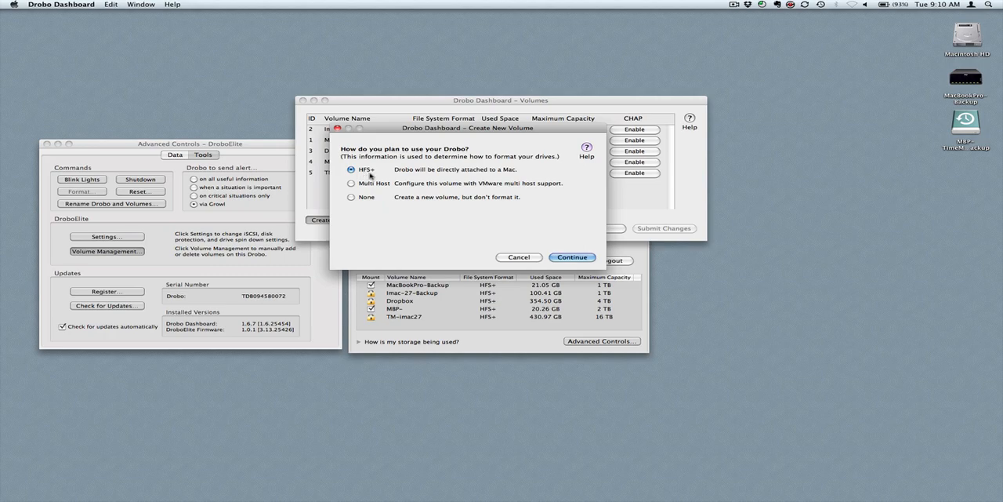
mouse_move(360, 188)
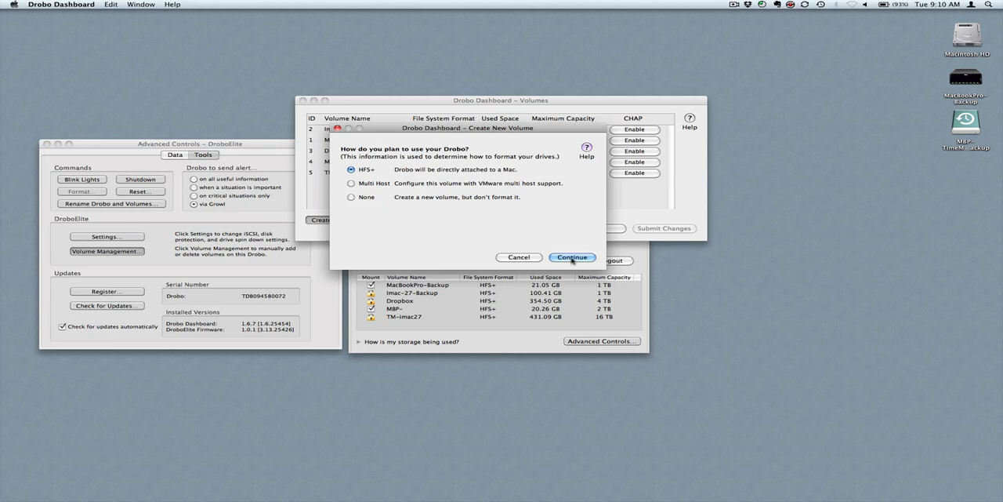
left_click(572, 256)
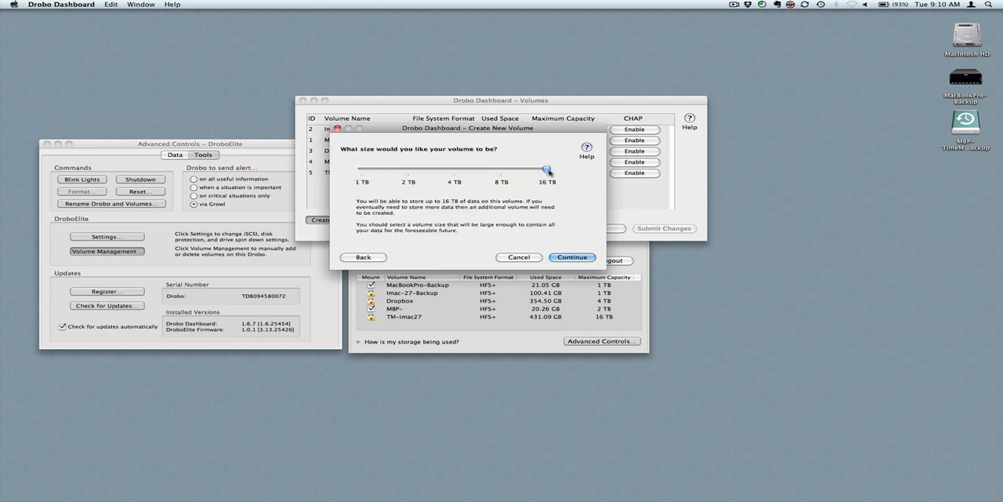
left_click_drag(575, 169, 500, 169)
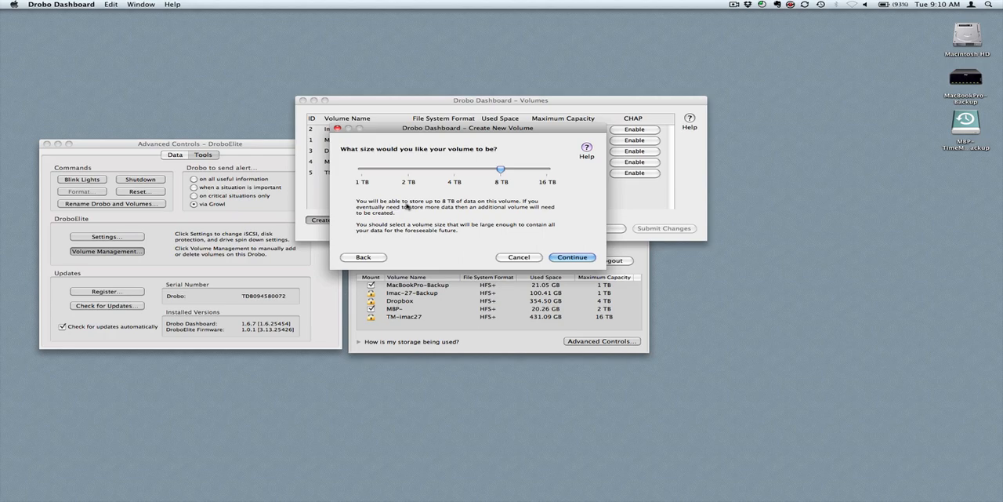
left_click(572, 257)
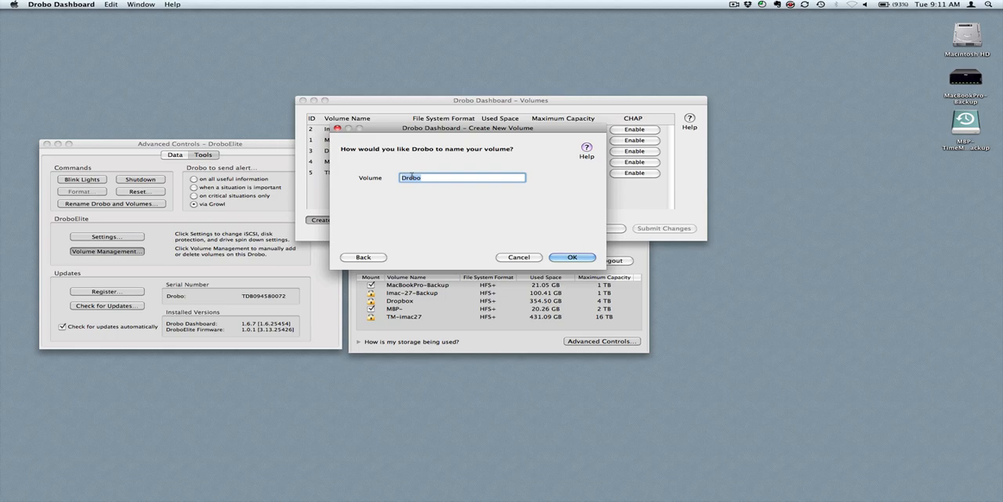
type("TEs")
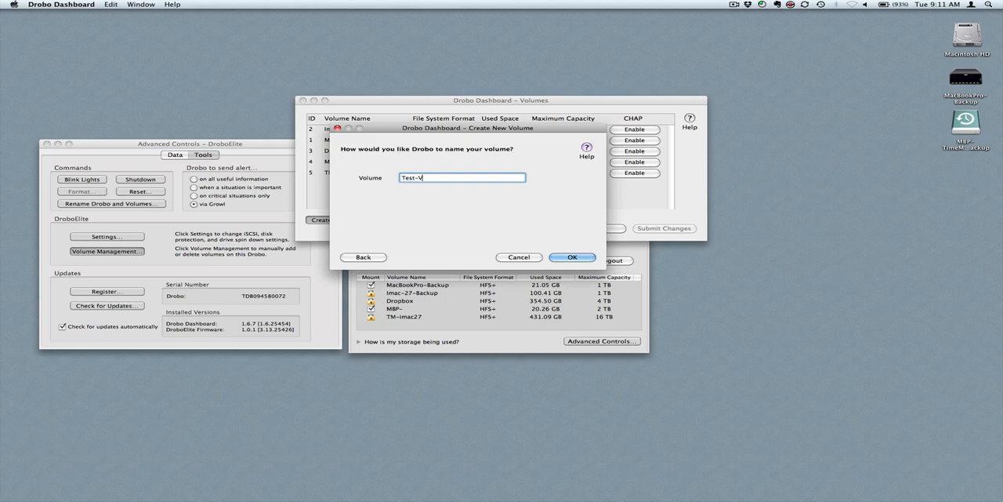
- Accept the Test-Volume name, then submit and confirm the volume changes
left_click(572, 257)
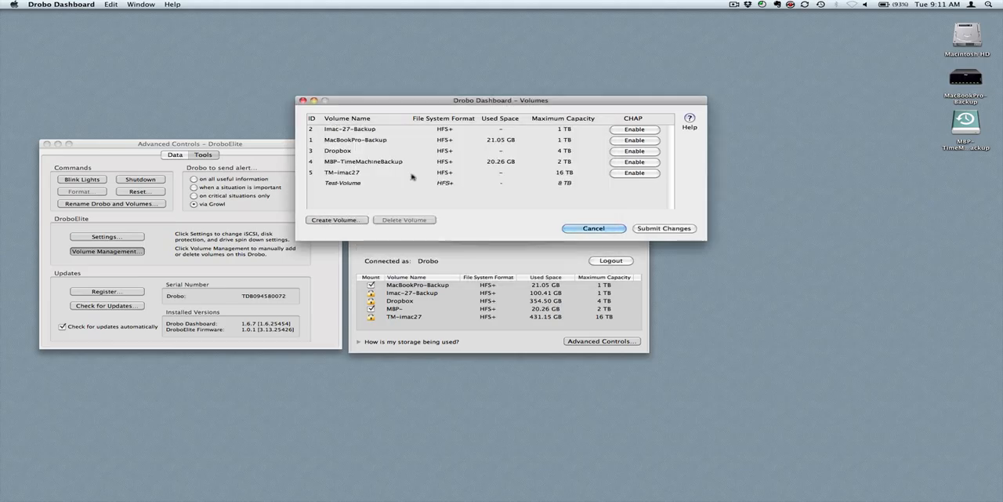
mouse_move(368, 196)
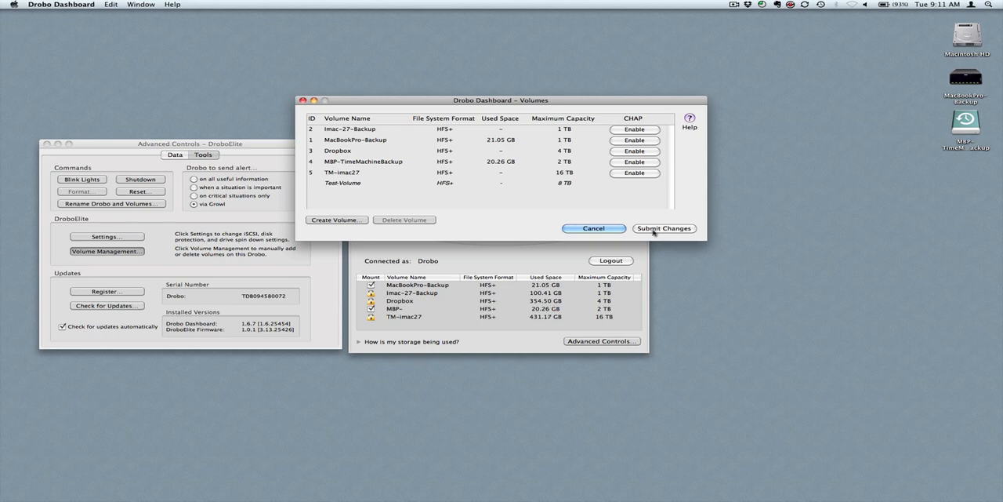
left_click(663, 228)
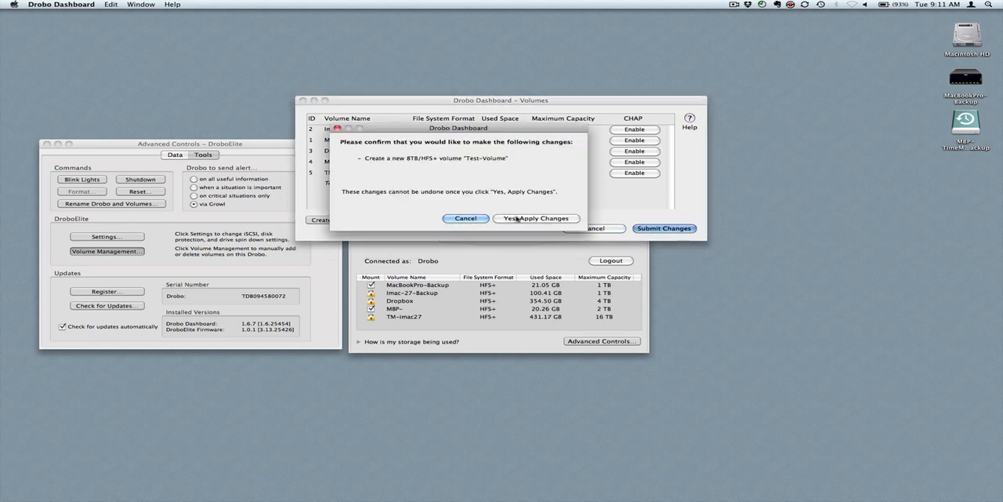
left_click(535, 218)
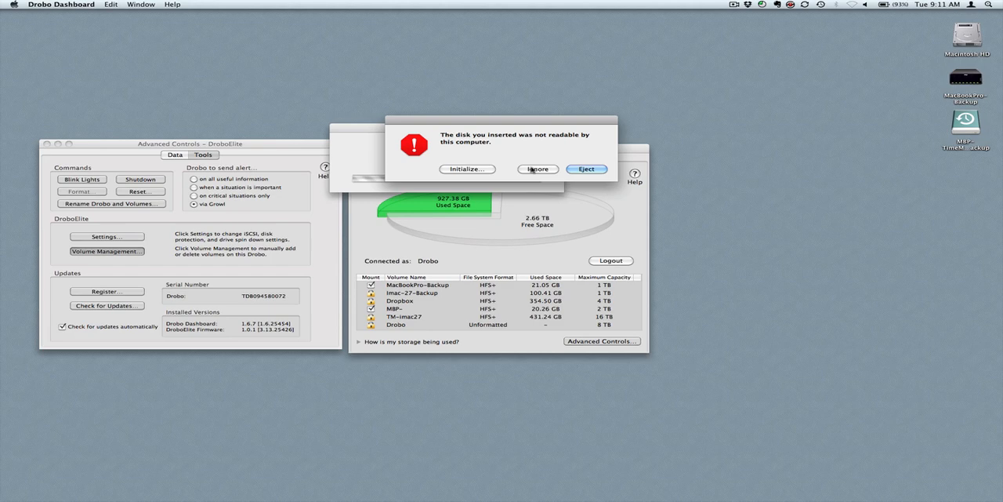
- Ignore the unreadable-disk alert and acknowledge the improper-eject notice
left_click(466, 169)
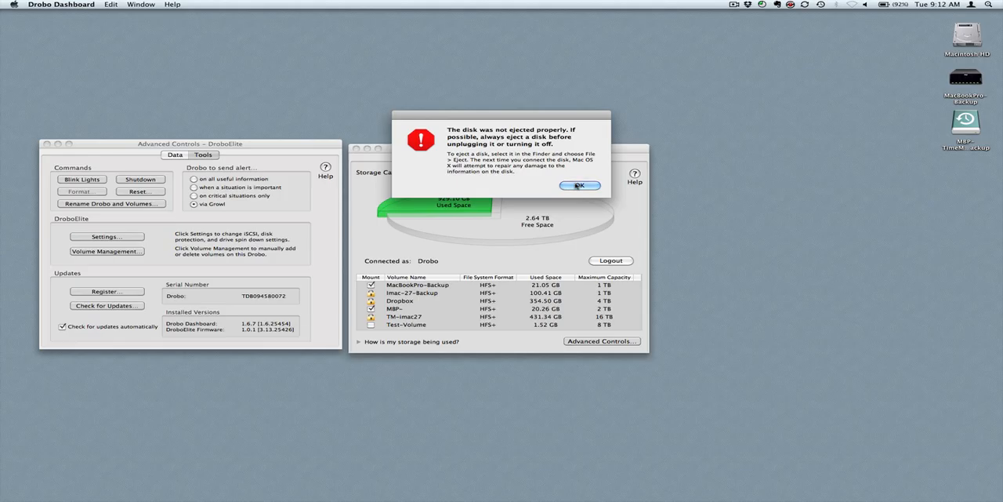
left_click(579, 186)
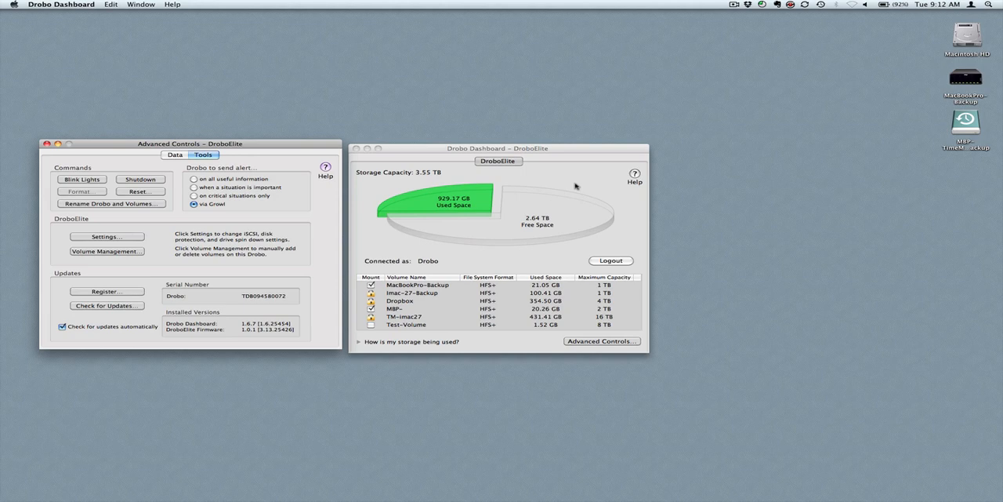
mouse_move(414, 326)
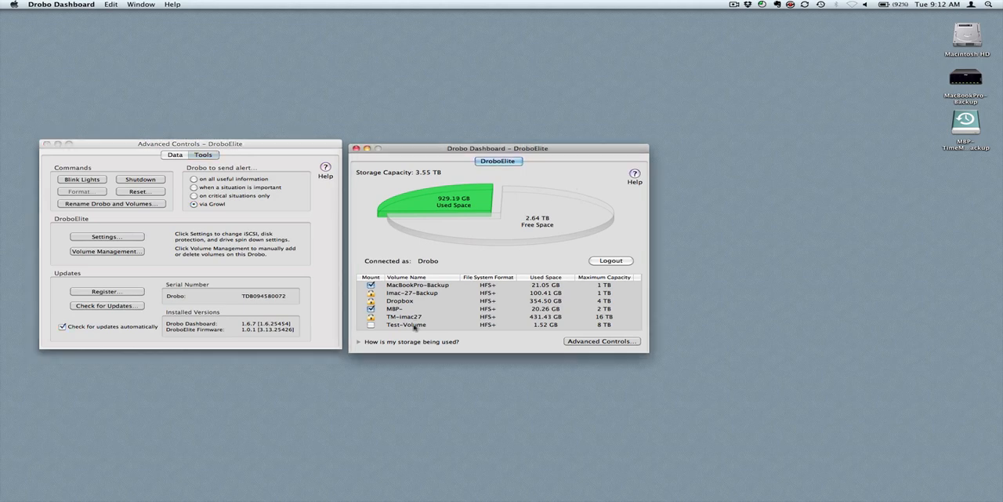
- Mount Test-Volume and expand the storage-usage breakdown showing 3.55 TB available
left_click(406, 324)
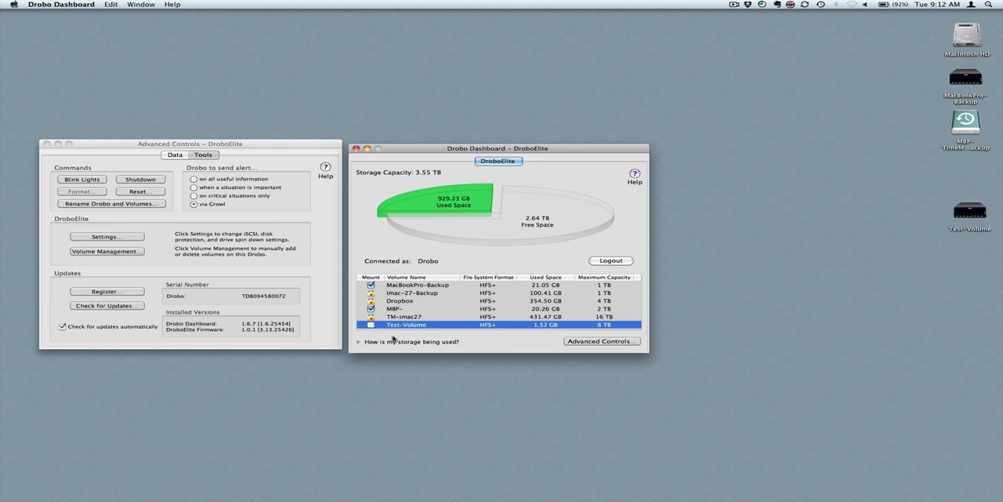
left_click(360, 341)
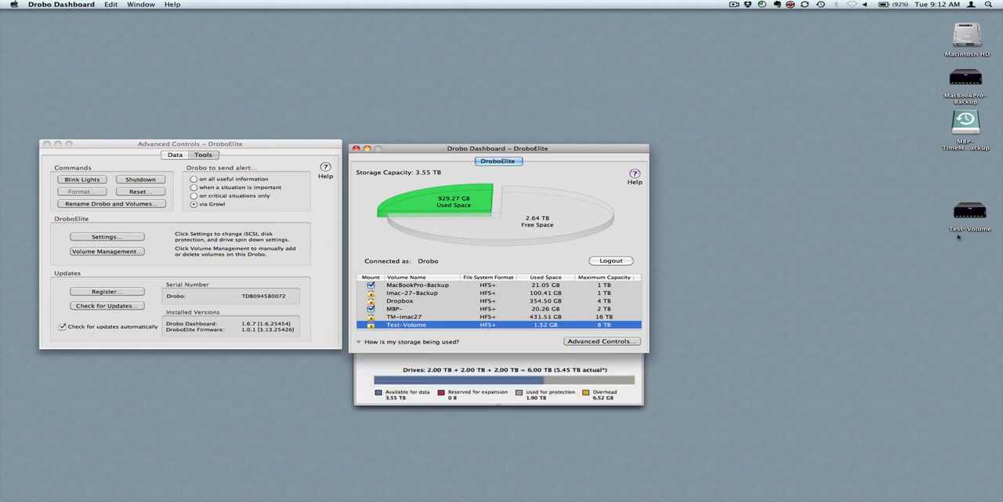
mouse_move(780, 245)
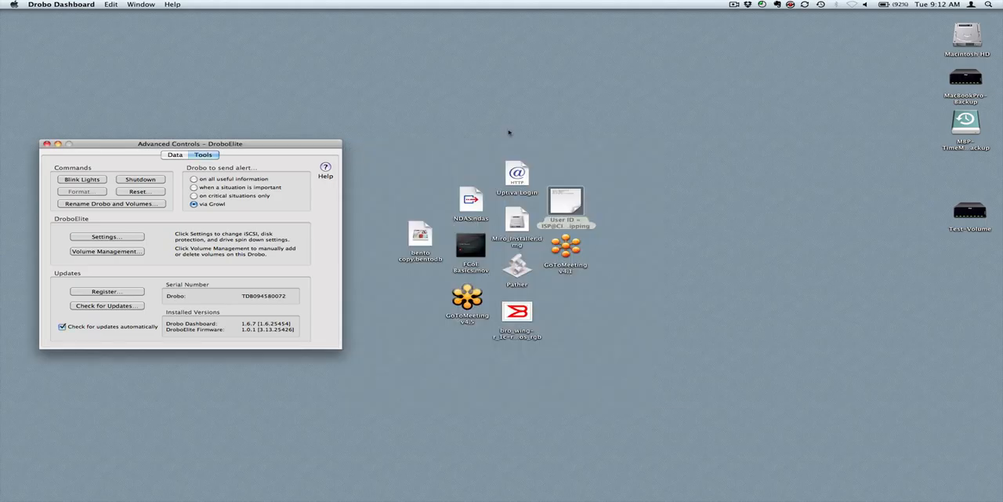
- In Finder, open Macintosh HD, go to the home folder, and select iTunes in Music
left_click(967, 39)
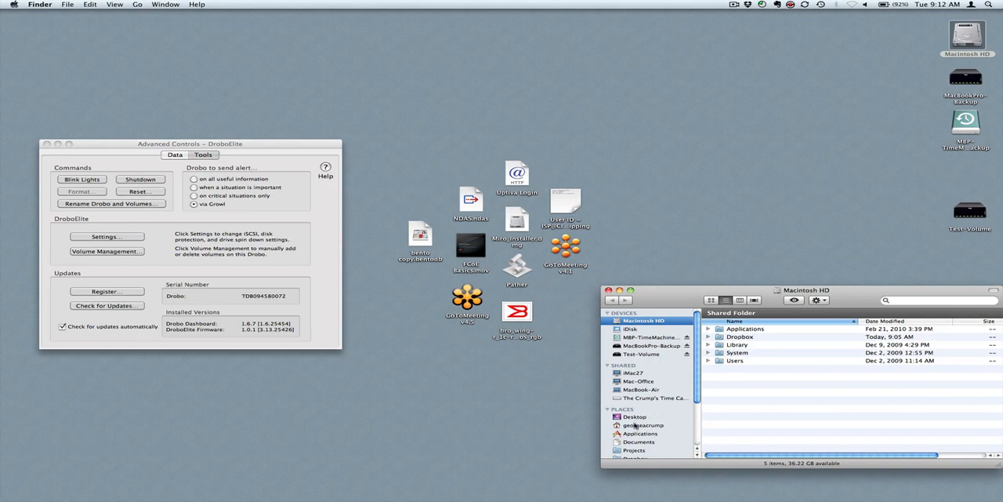
left_click(641, 424)
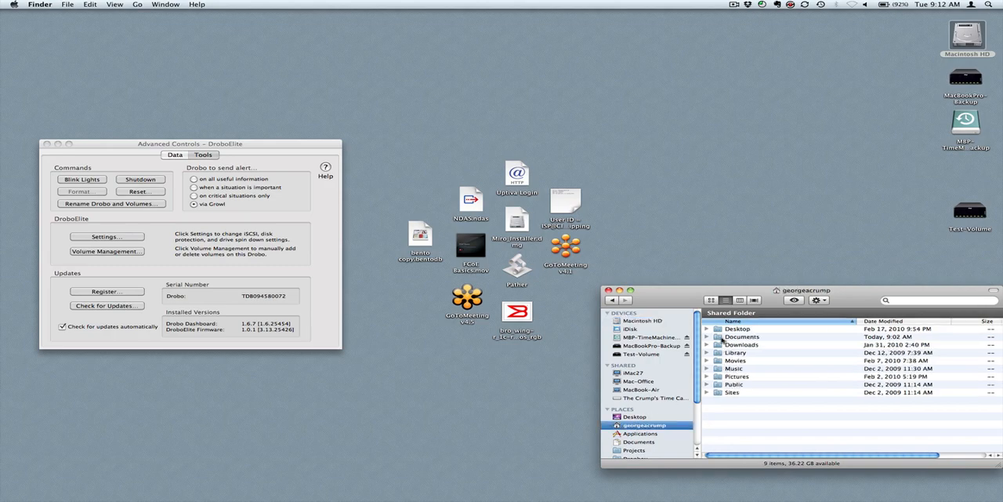
mouse_move(709, 383)
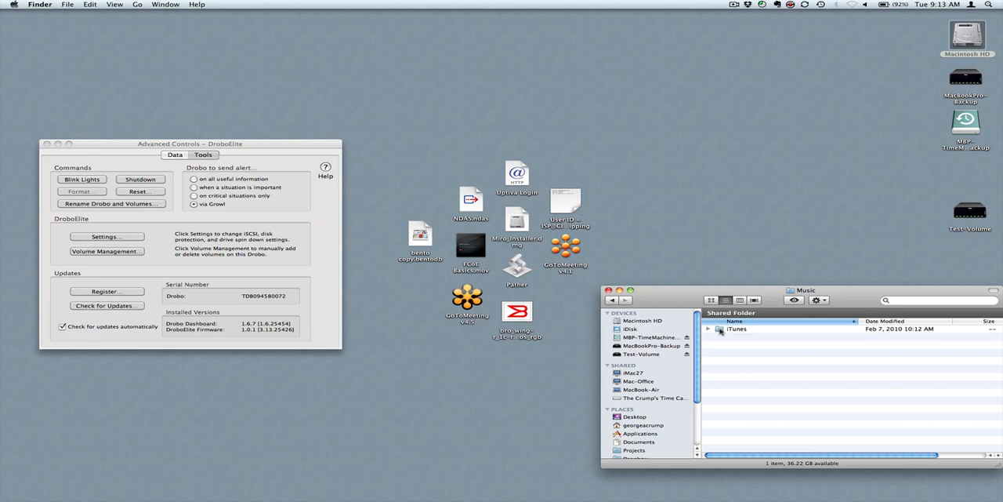
left_click(736, 328)
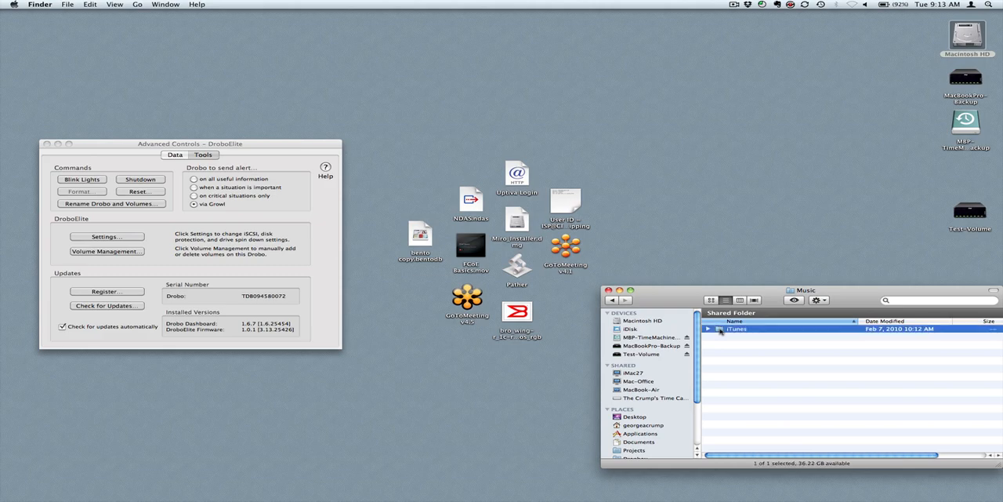